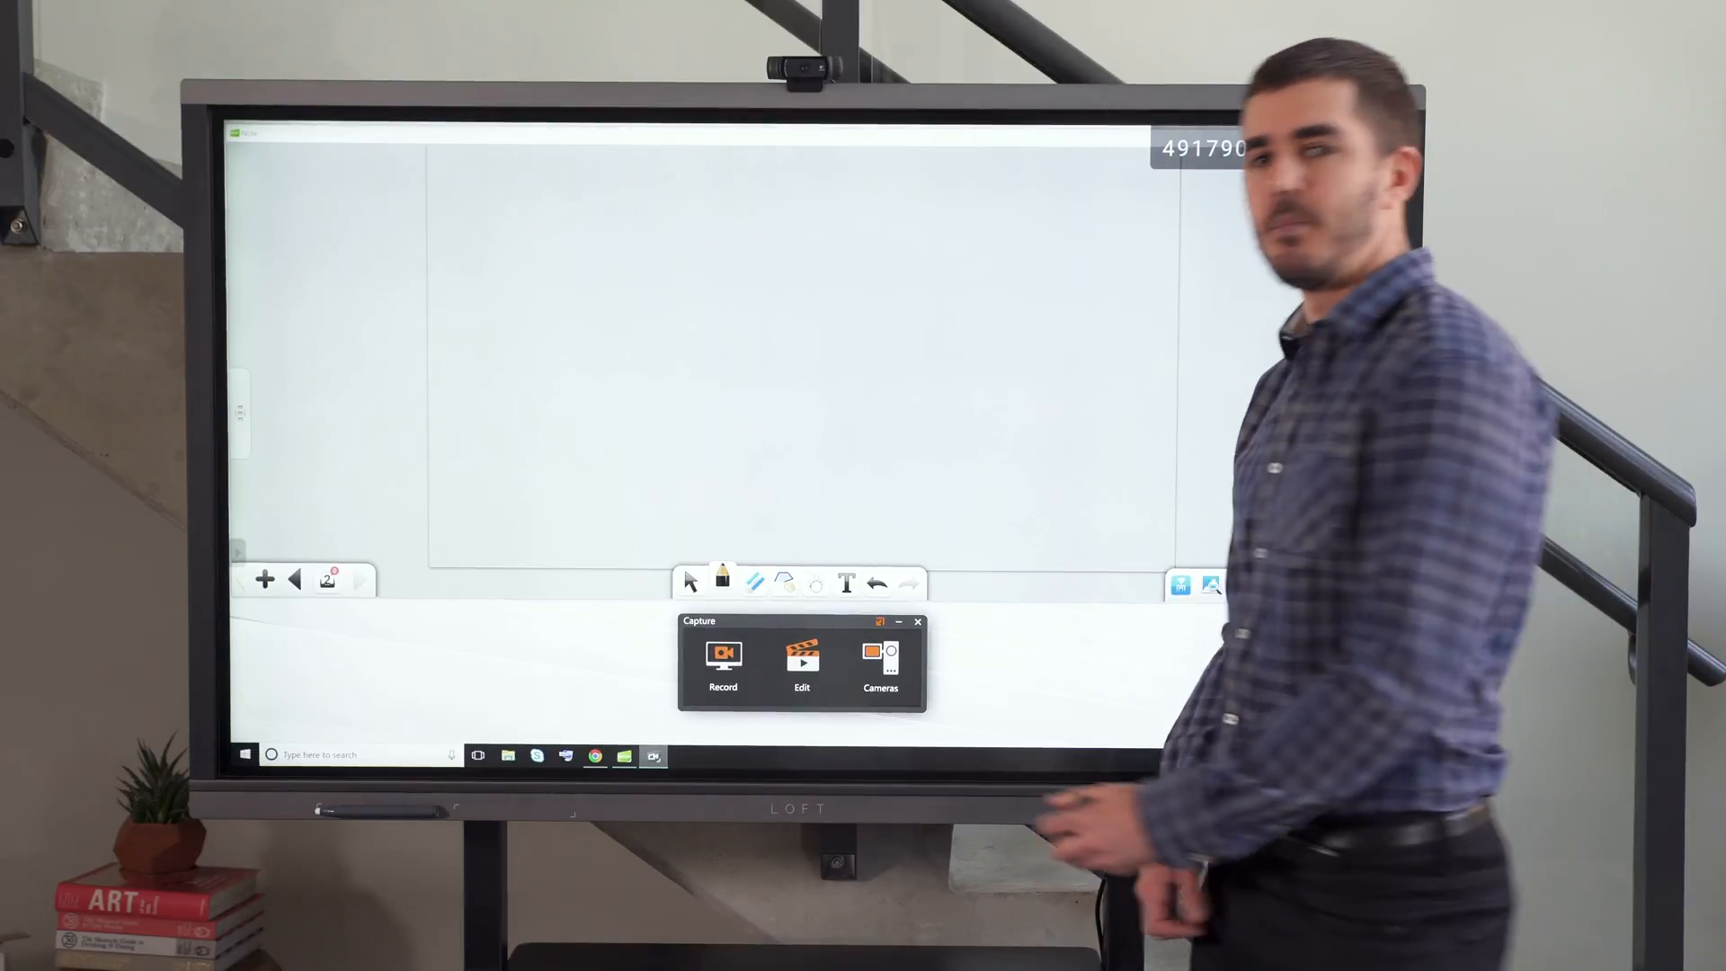
Step: Start recording the whiteboard screen as a new clip
click(723, 660)
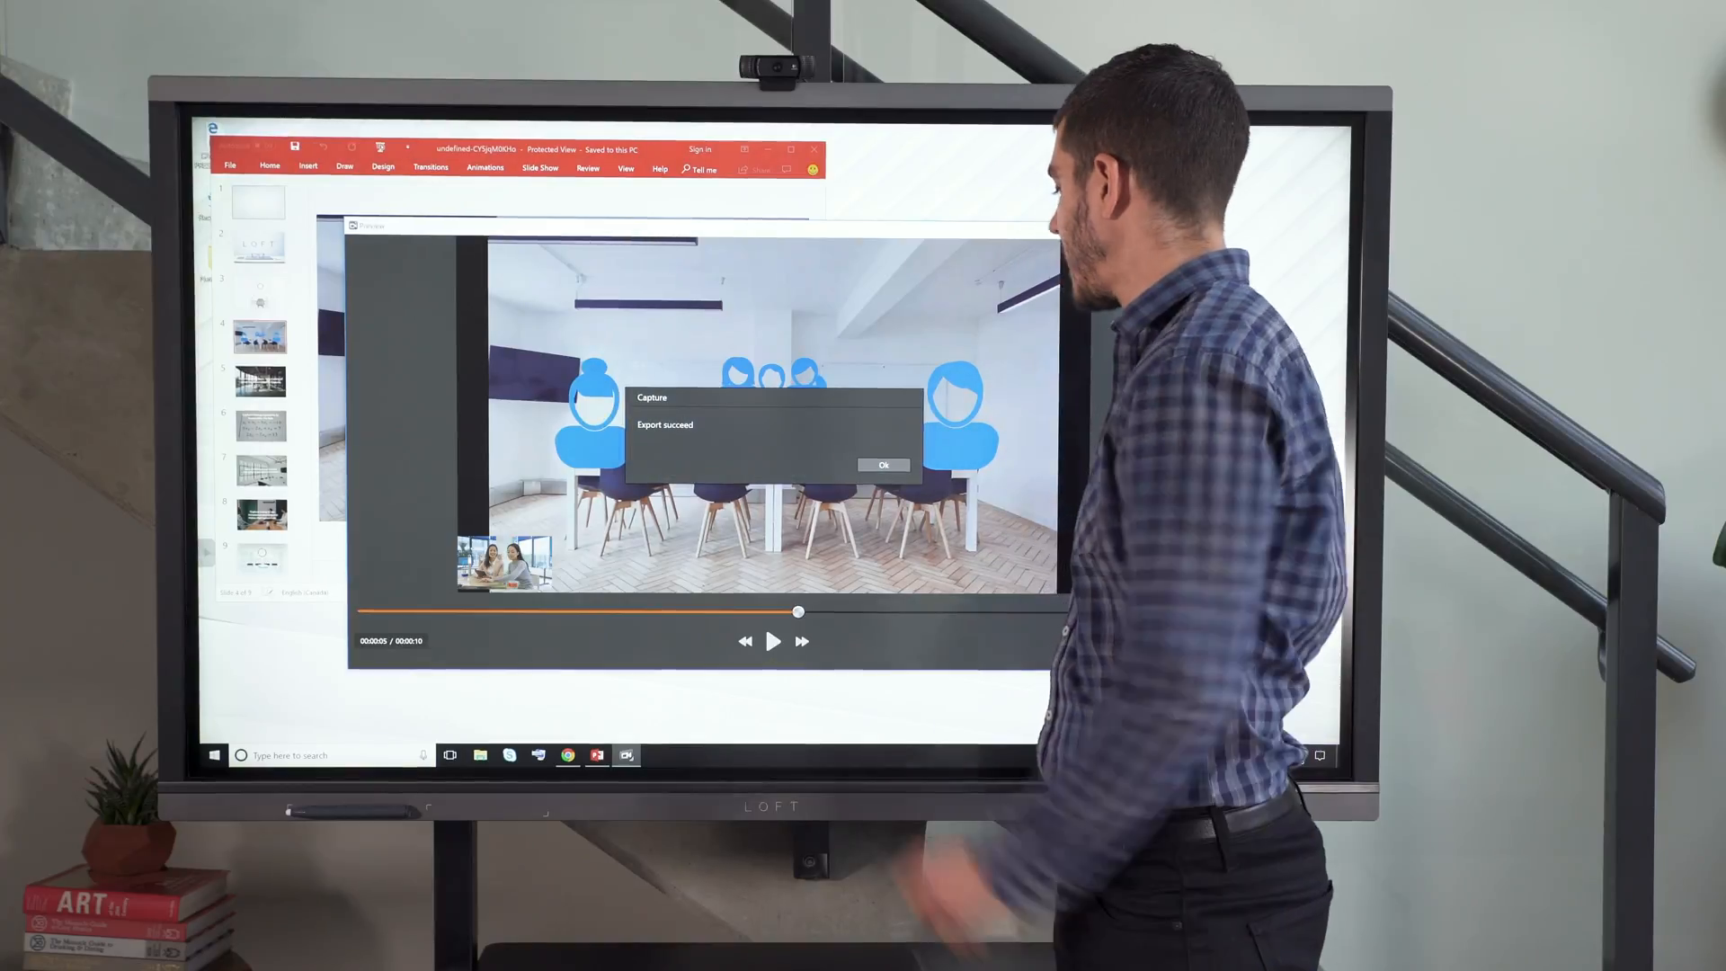
Step: Acknowledge the 'Export succeed' message for the presentation clip
click(881, 463)
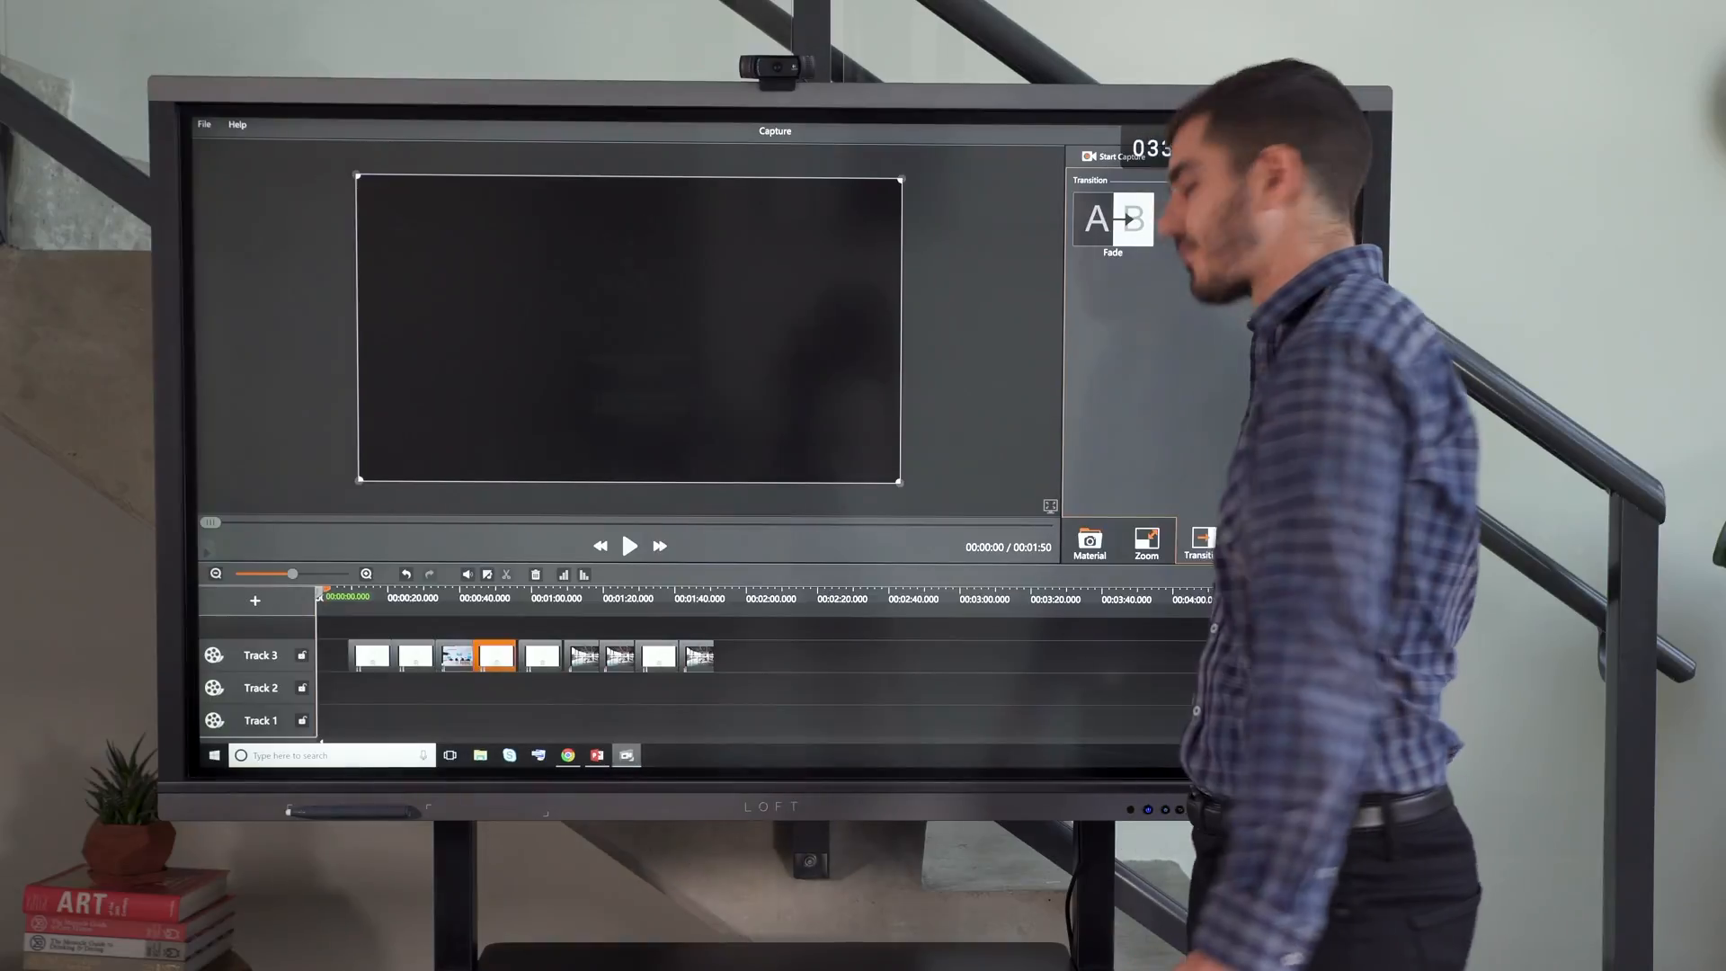
Step: Show the Material library of captured video clips beside the timeline preview
click(1088, 543)
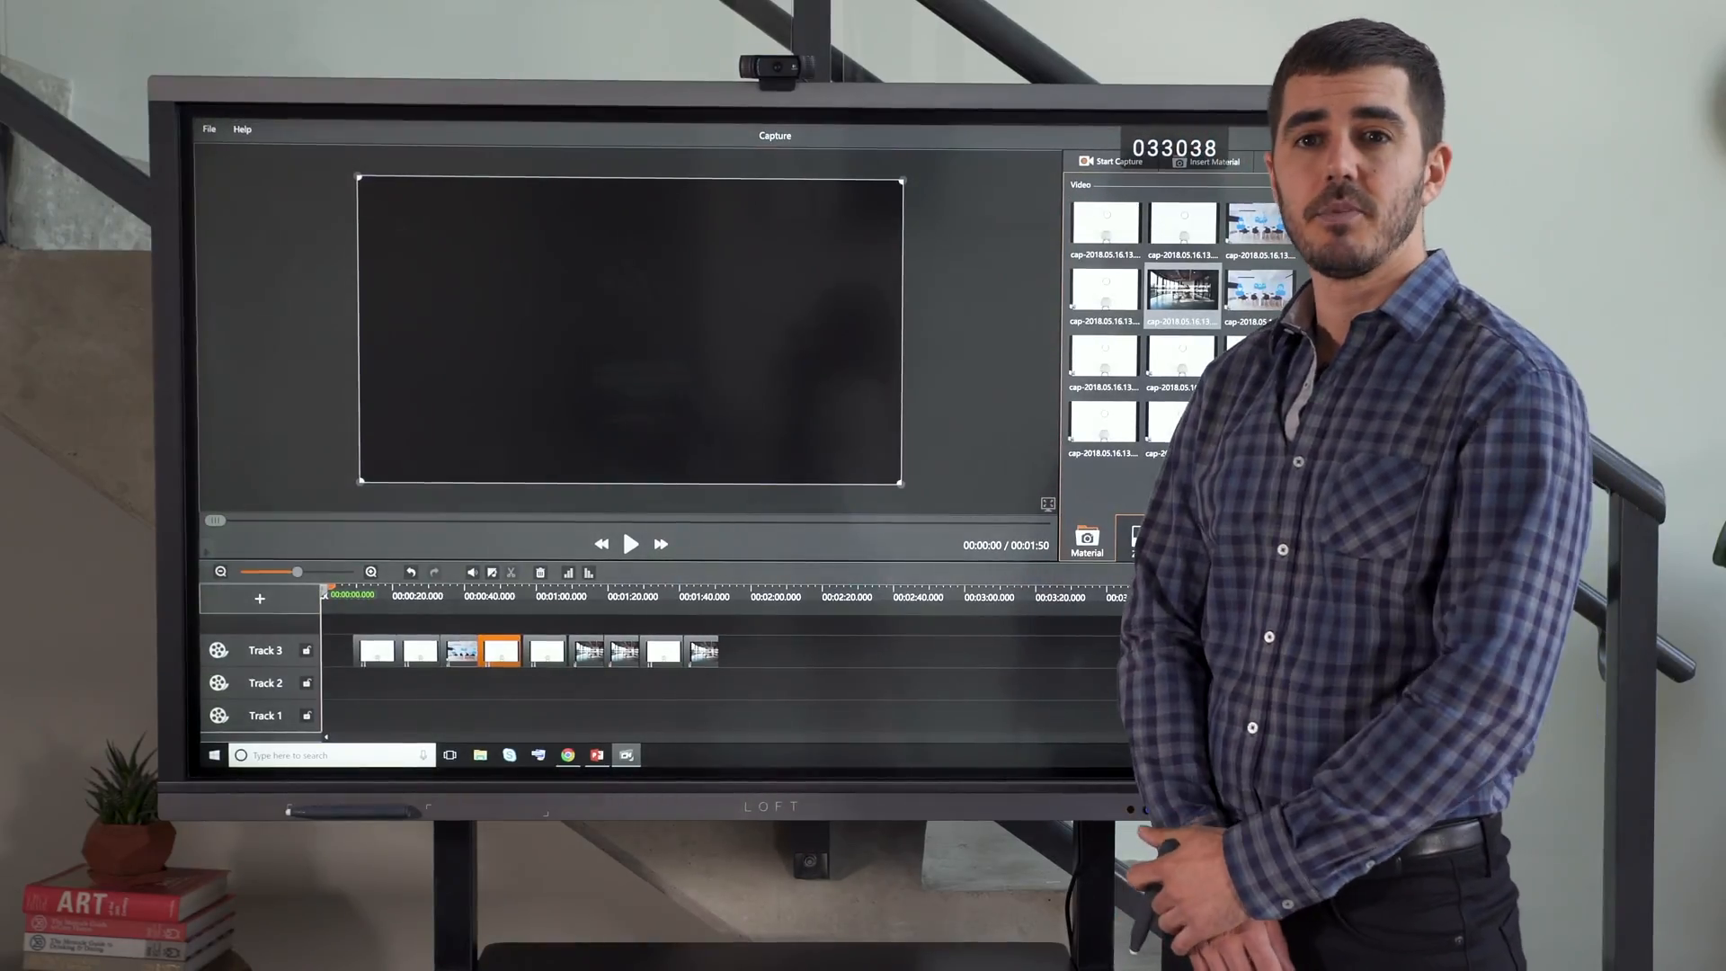